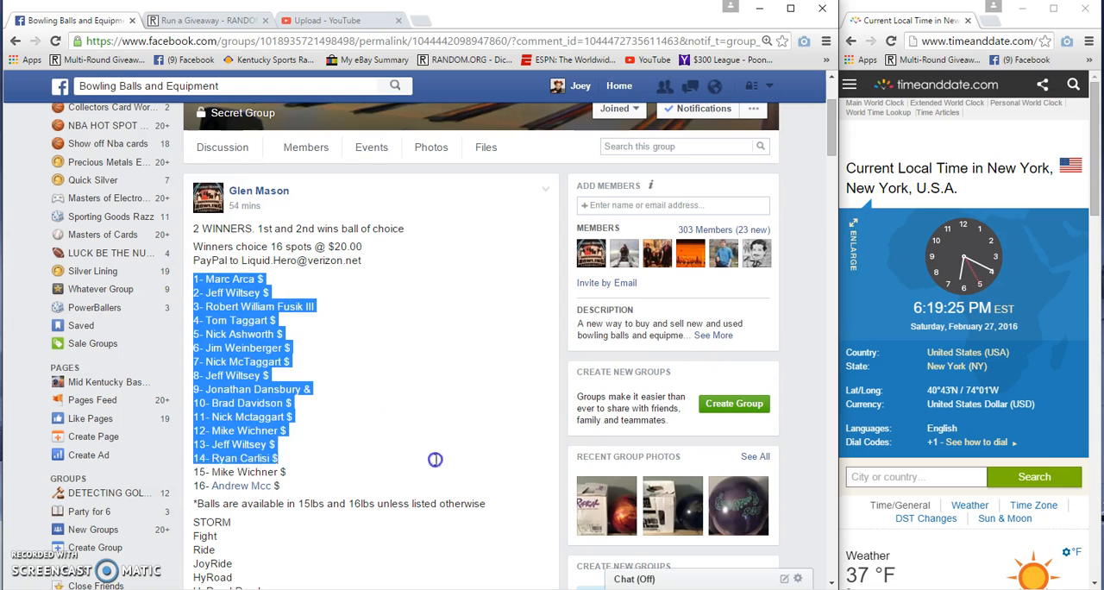
# Copy the post's numbered giveaway entry list and scroll down to the comments.
pyautogui.rightClick(250, 360)
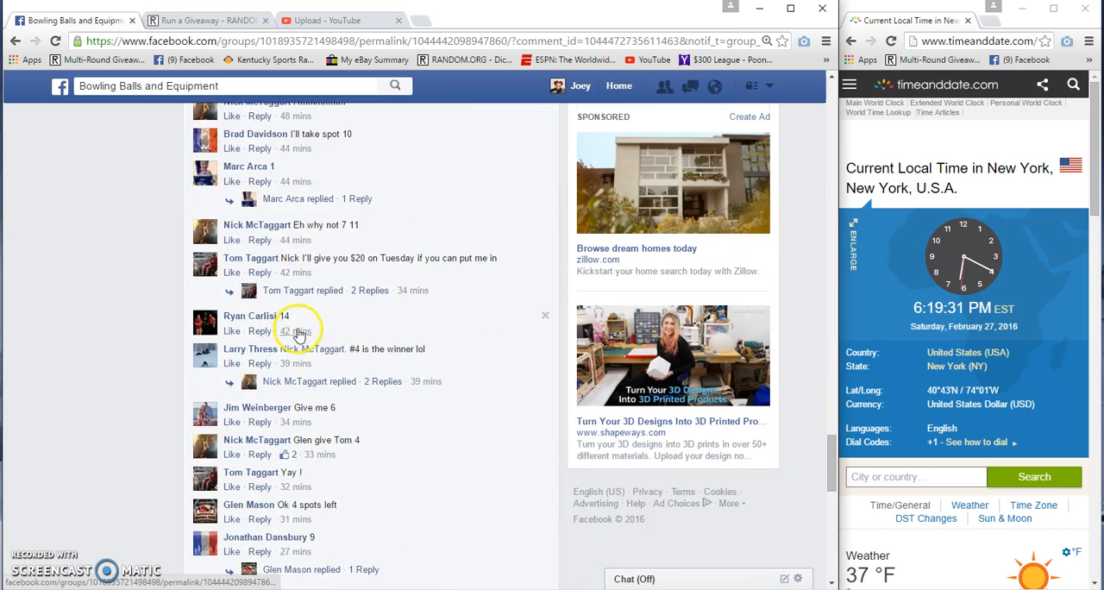
pyautogui.scroll(-3)
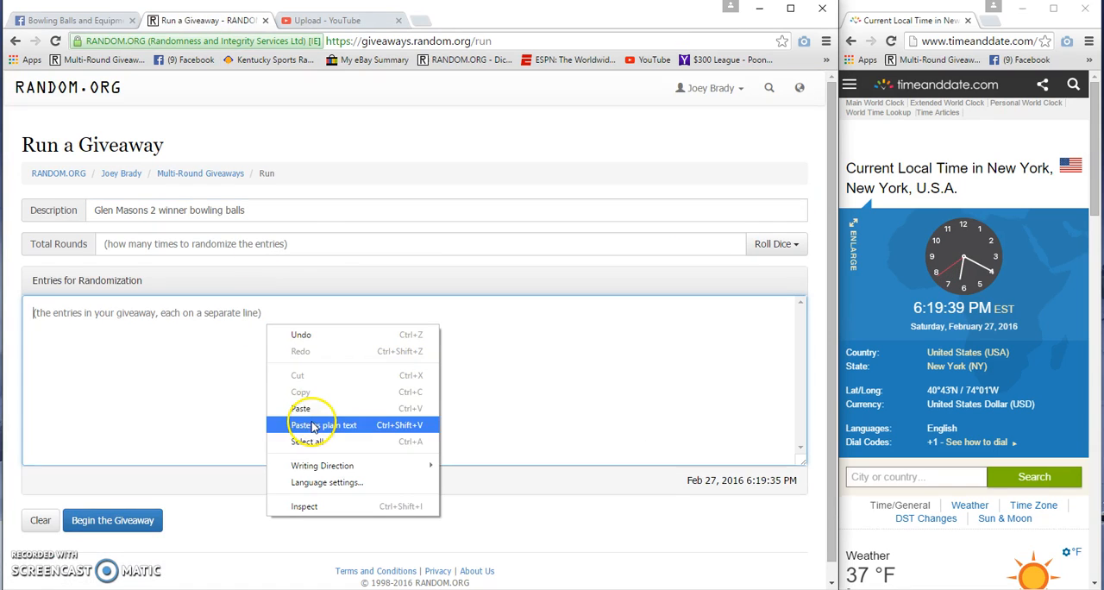
# Paste the 16 entries into the giveaway form and roll dice for 11 total rounds.
pyautogui.click(300, 408)
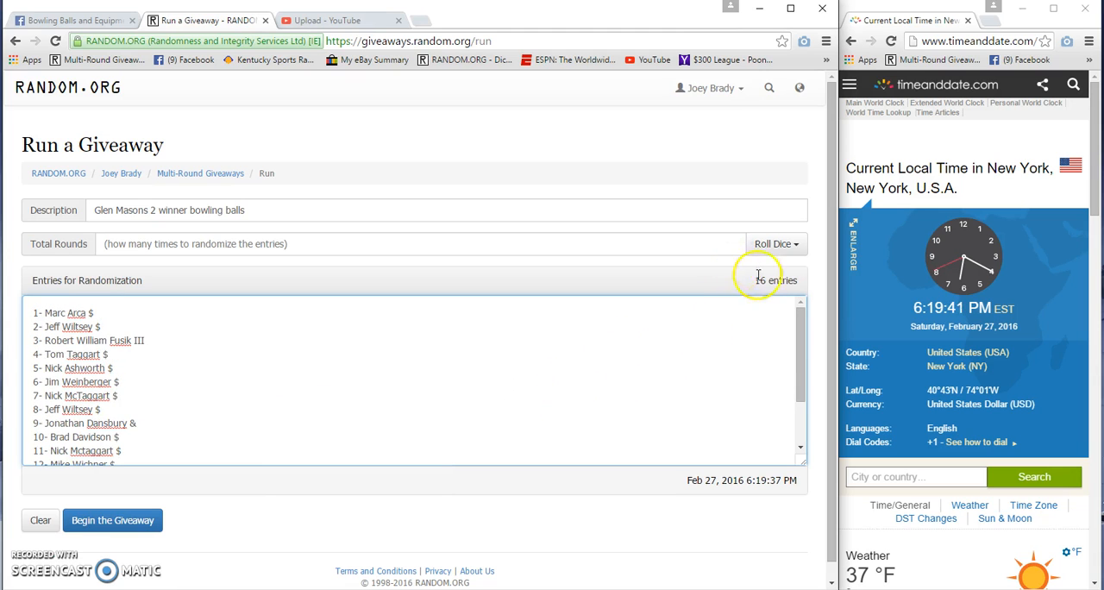
pyautogui.click(771, 243)
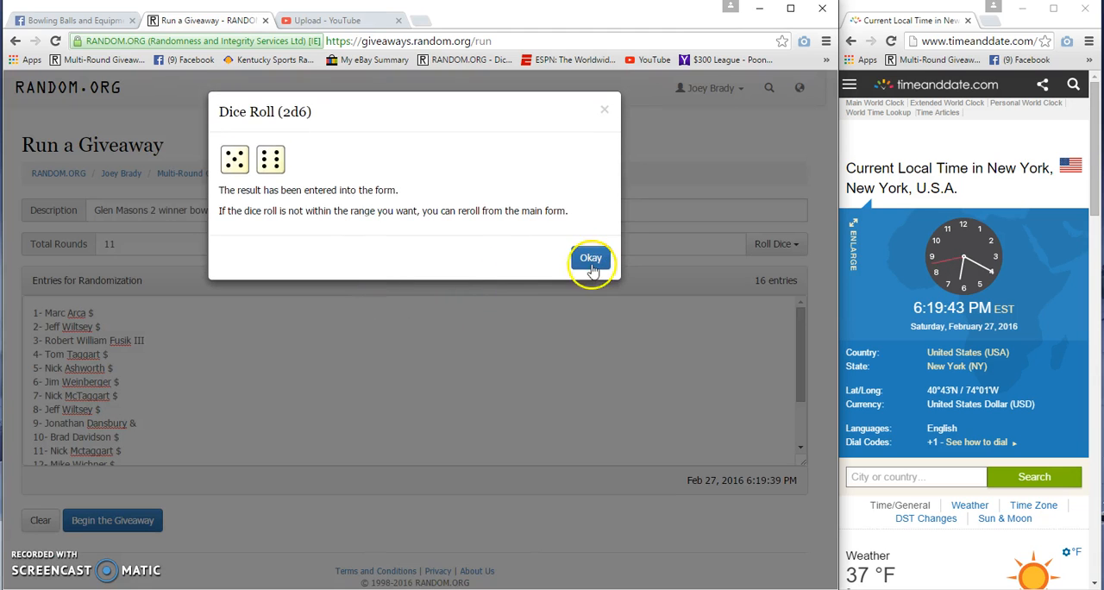
pyautogui.click(591, 257)
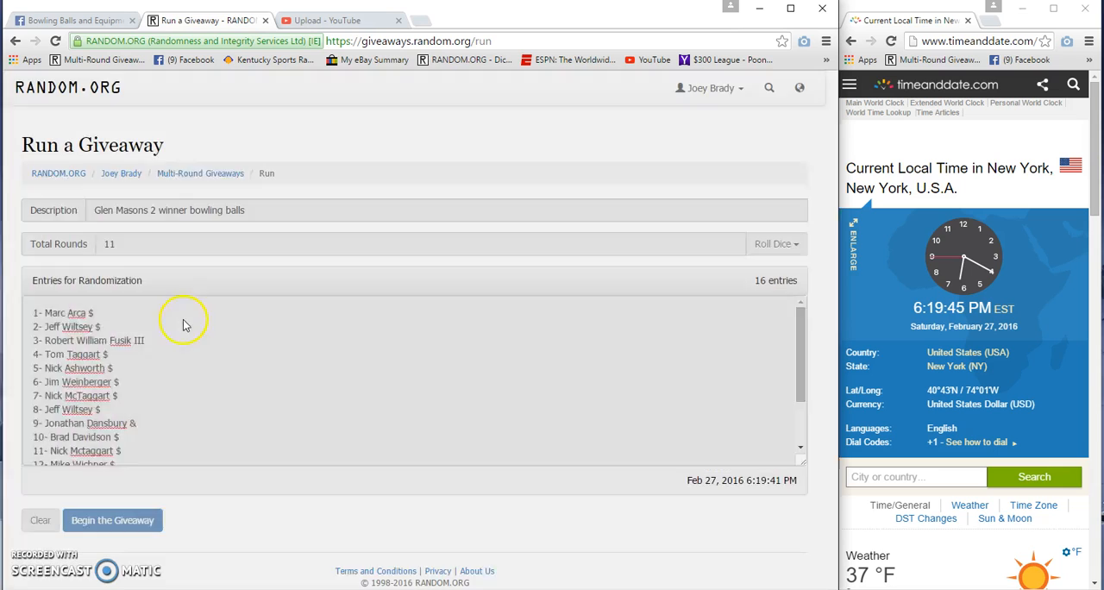
# Run successive randomization rounds up to round 10 of 11.
pyautogui.click(112, 519)
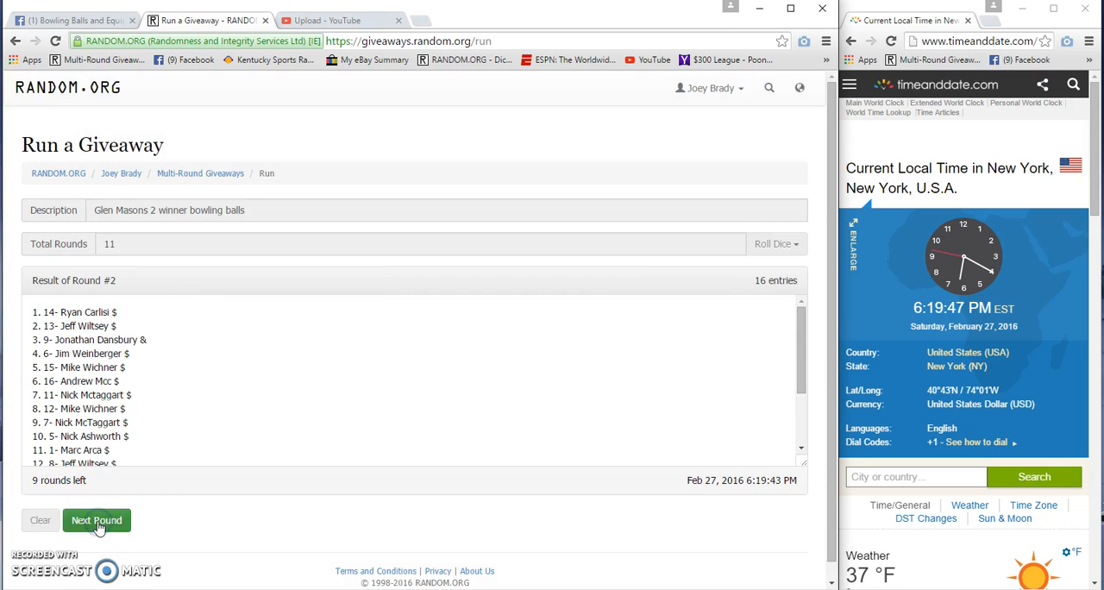
pyautogui.click(95, 520)
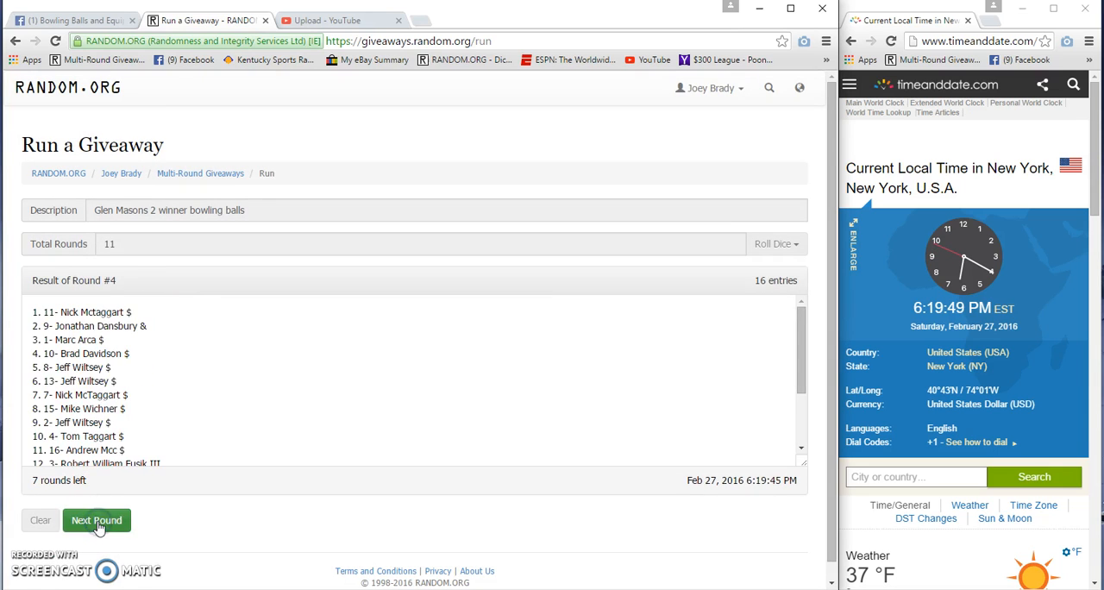
pyautogui.click(96, 520)
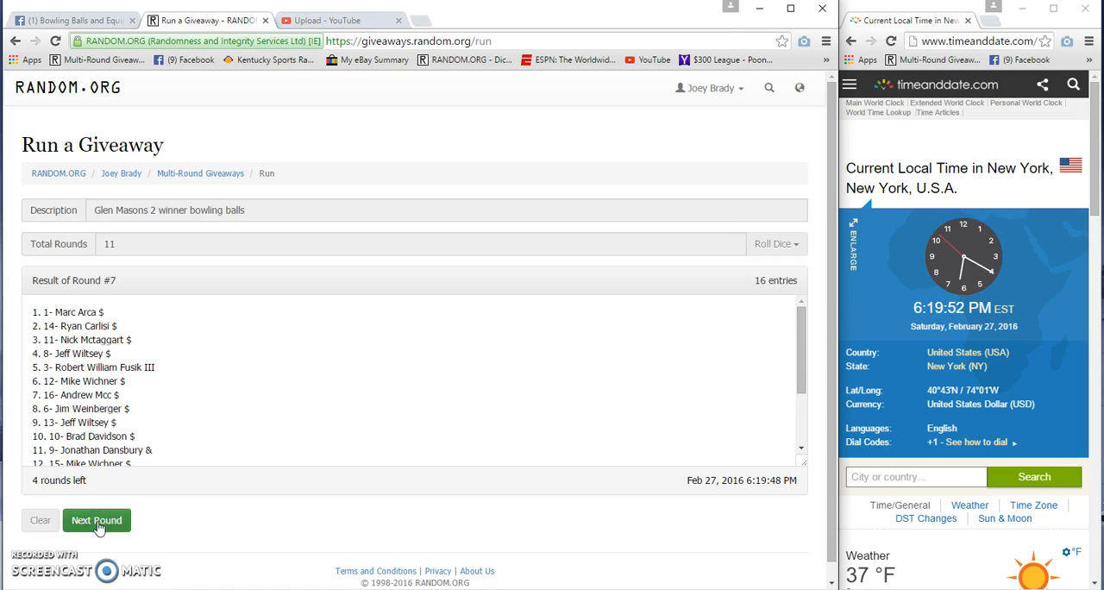
pyautogui.click(96, 520)
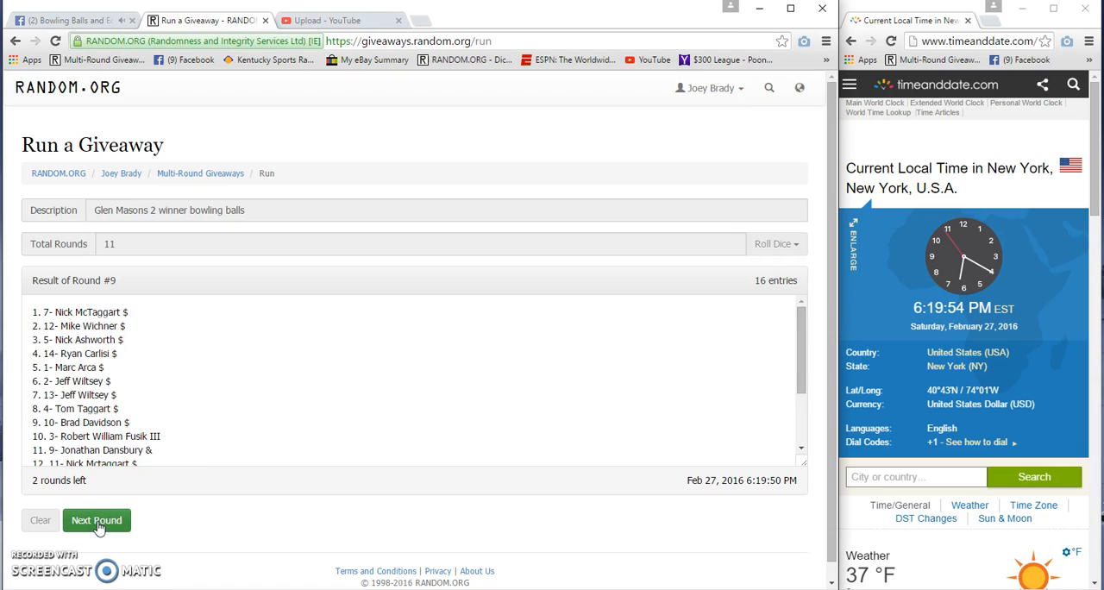
pyautogui.click(96, 520)
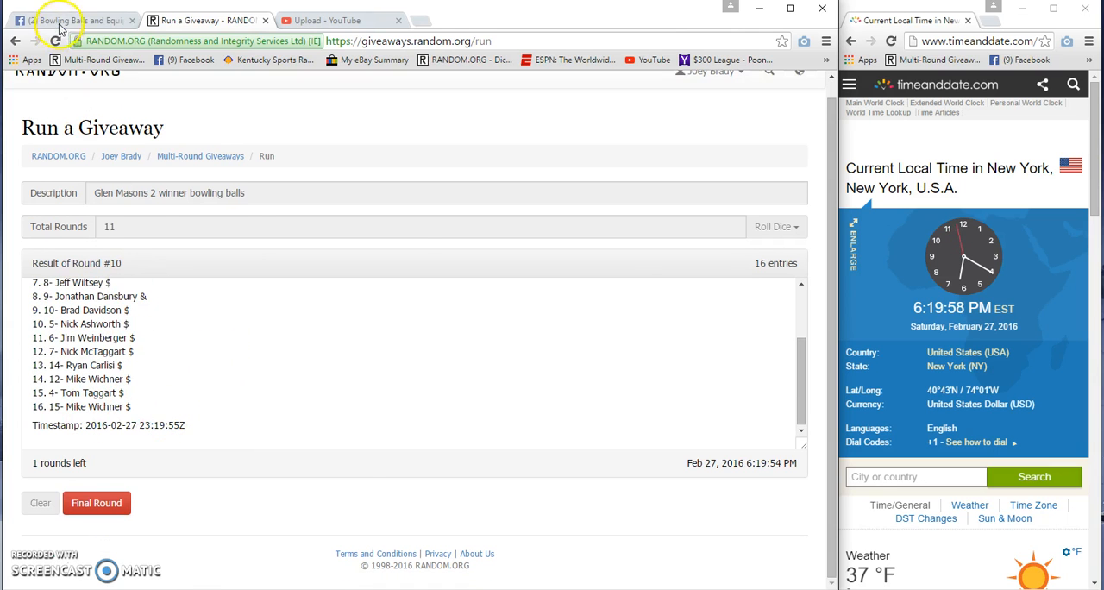
# Post a 'good luck' comment in the Facebook thread and return to the giveaway.
pyautogui.click(73, 20)
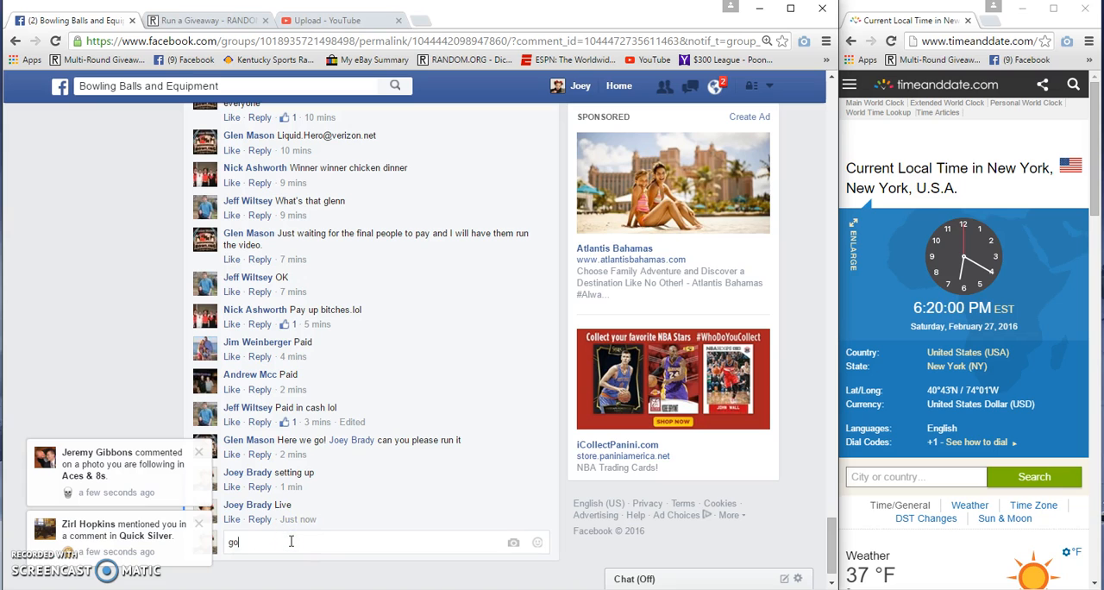
pyautogui.write('od luck')
pyautogui.press('Return')
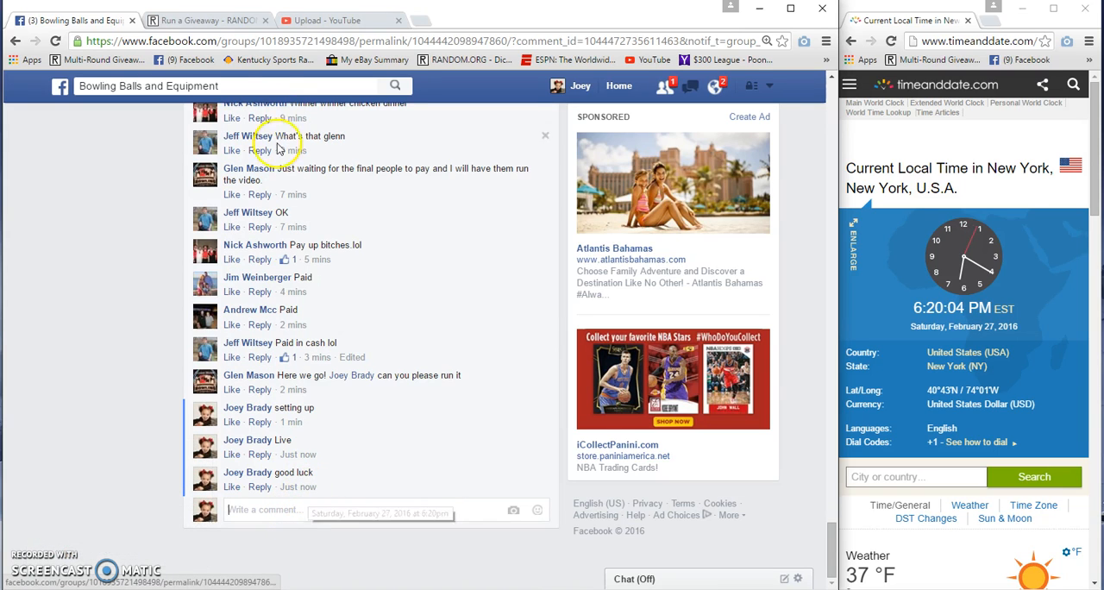
pyautogui.click(207, 20)
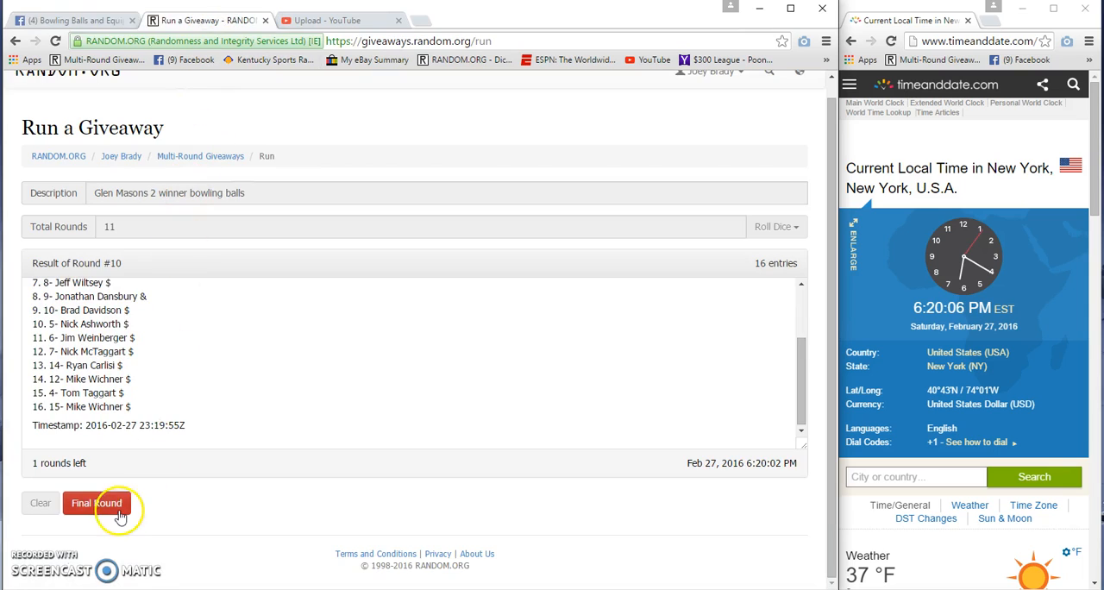
# Run the final 11th round, then return to the Facebook group thread.
pyautogui.click(96, 503)
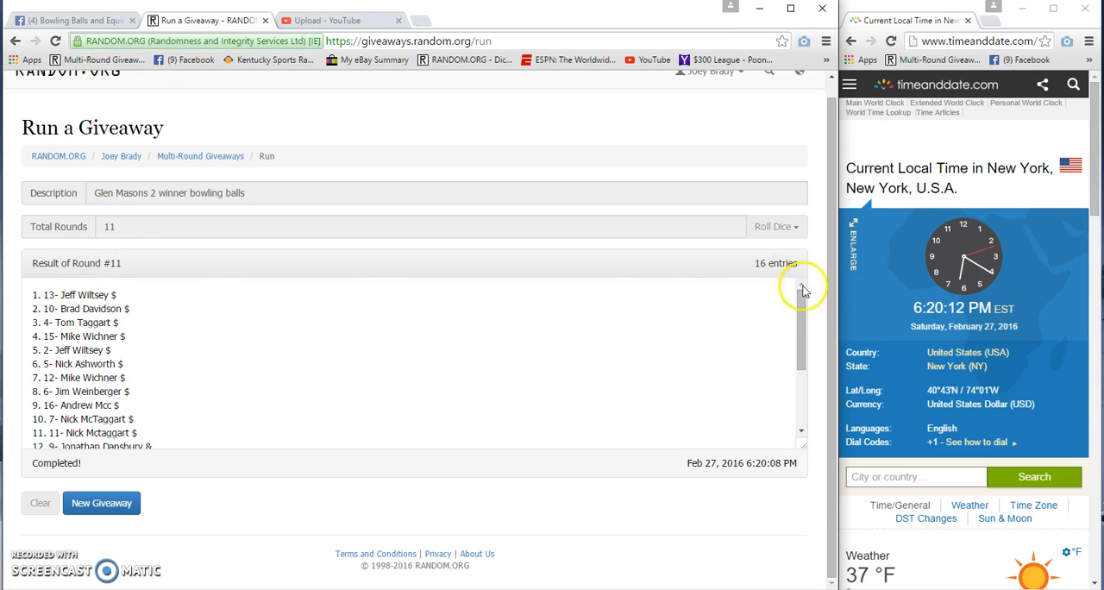
pyautogui.click(69, 19)
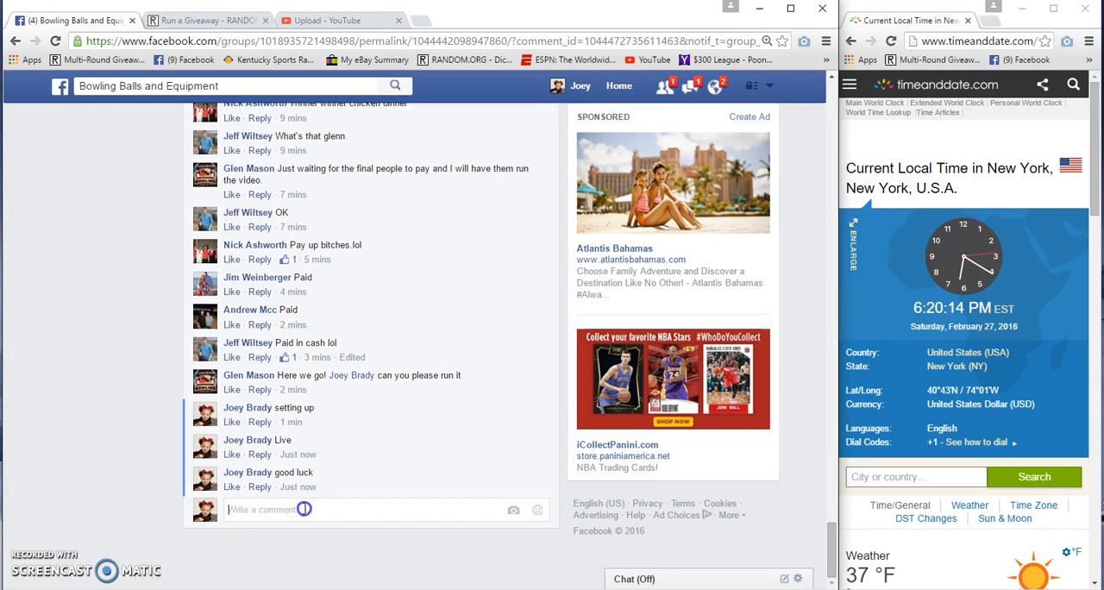